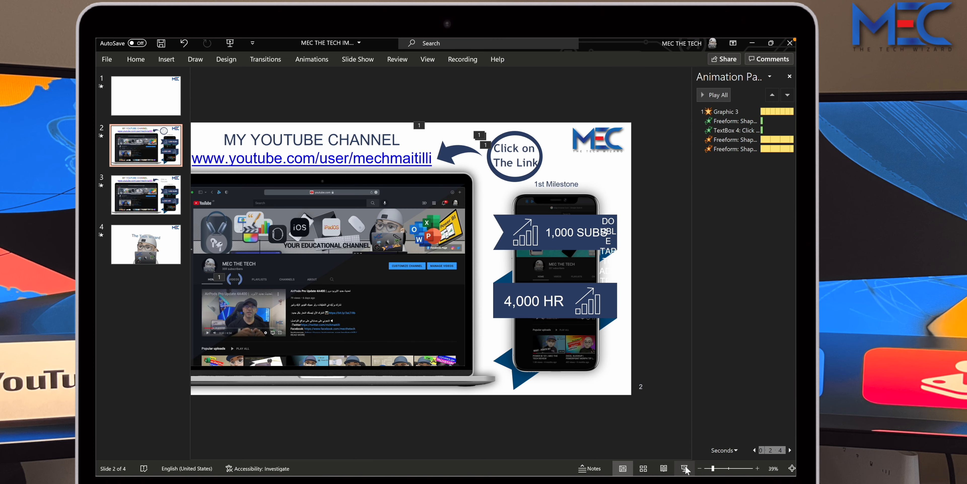
Dismiss the Set Up Slide Show dialog unchanged and land on slide 3.
left_click(685, 468)
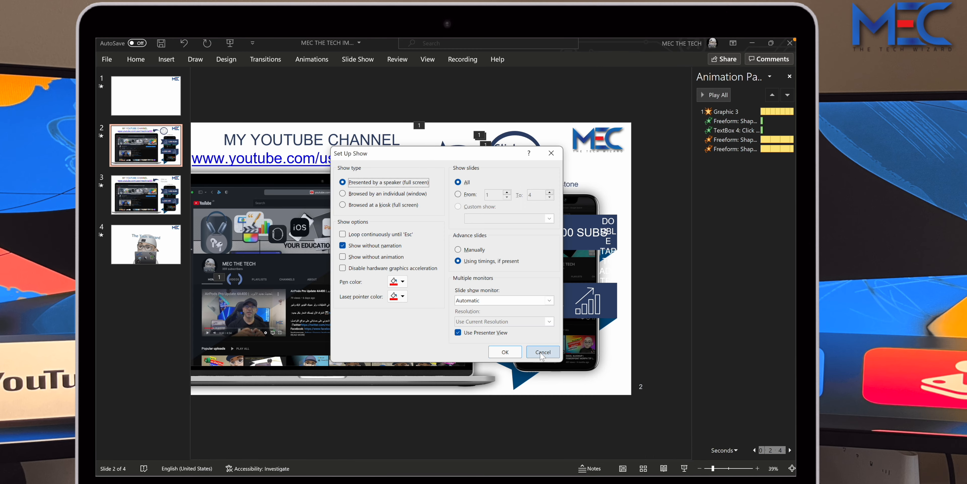
left_click(542, 352)
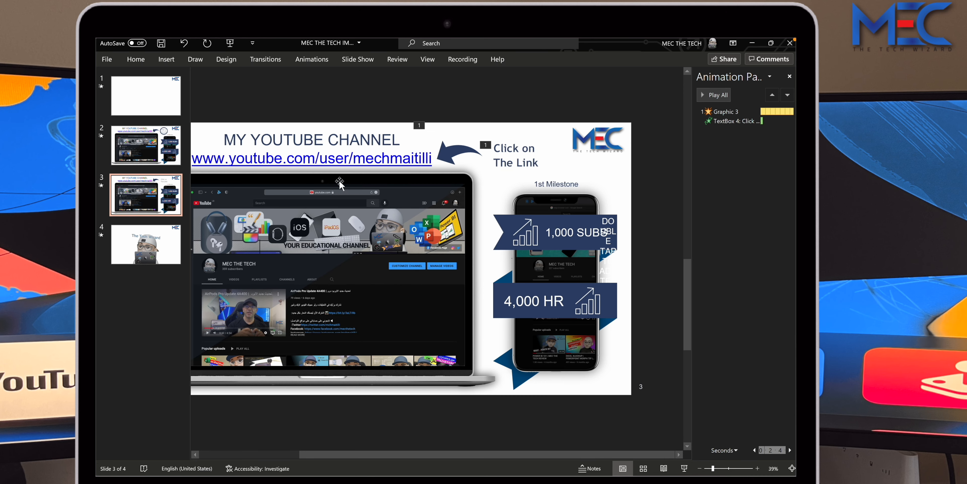
mouse_move(393, 217)
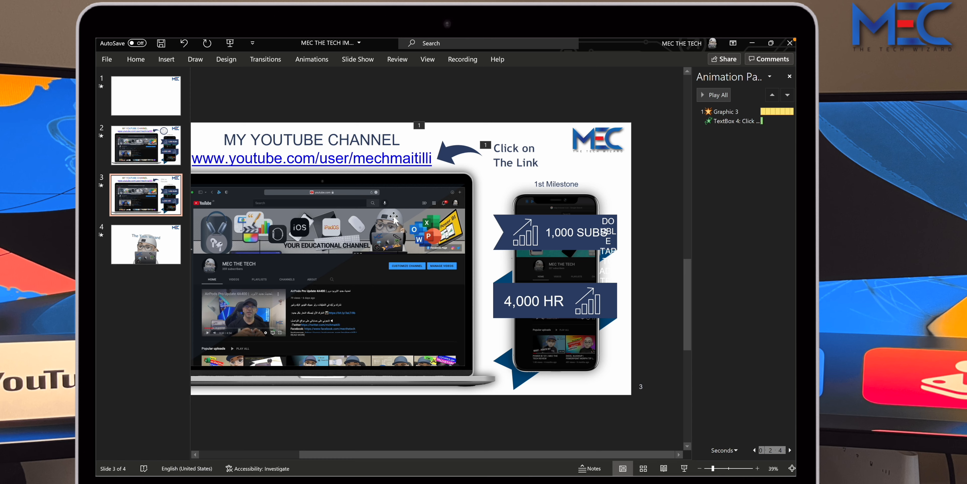
mouse_move(513, 173)
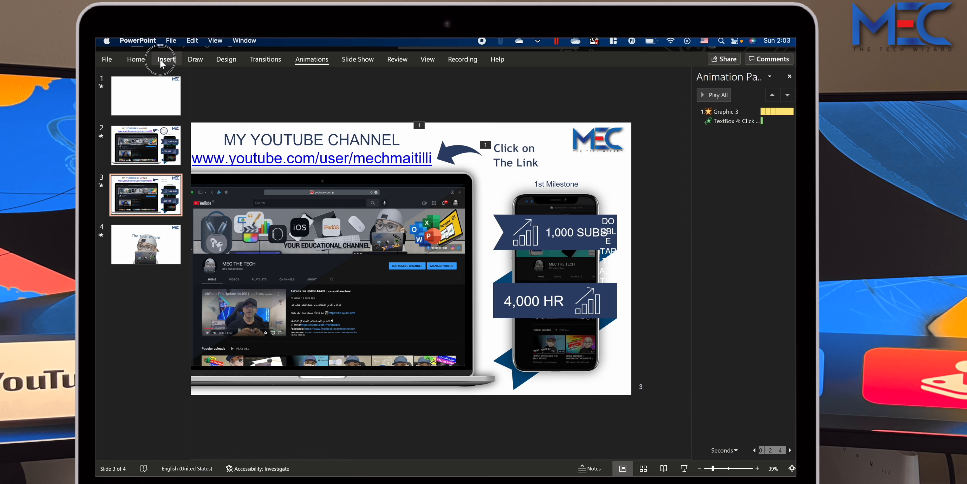
Draw an oval over 'Click on the Link' and restyle it as a dark blue outline ring with no fill.
left_click(166, 59)
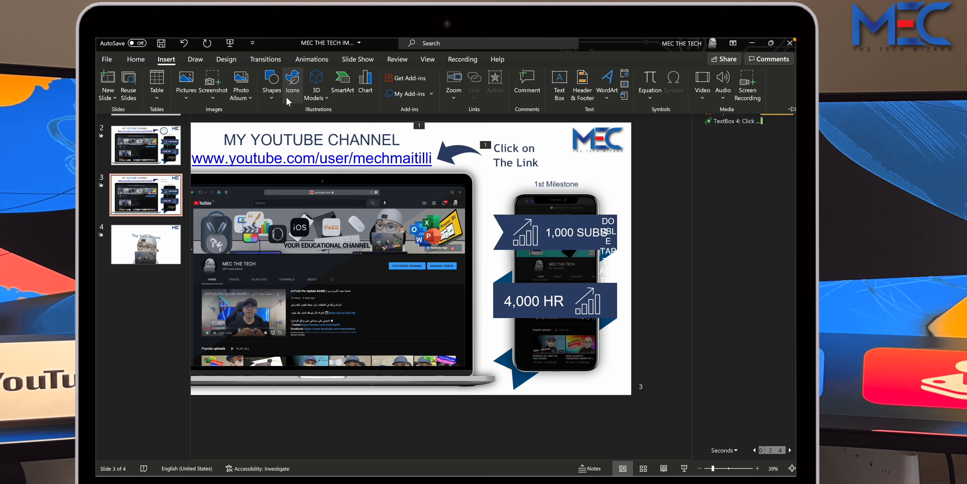
left_click(272, 83)
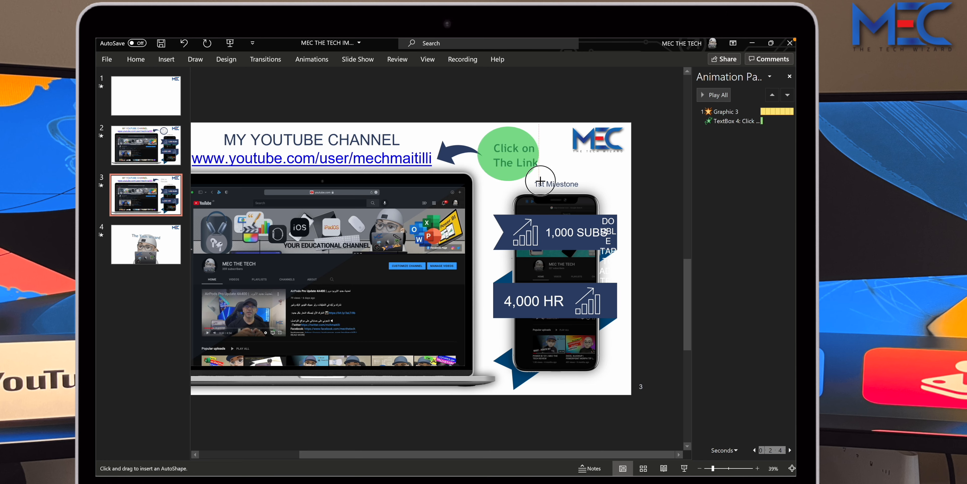
left_click(507, 153)
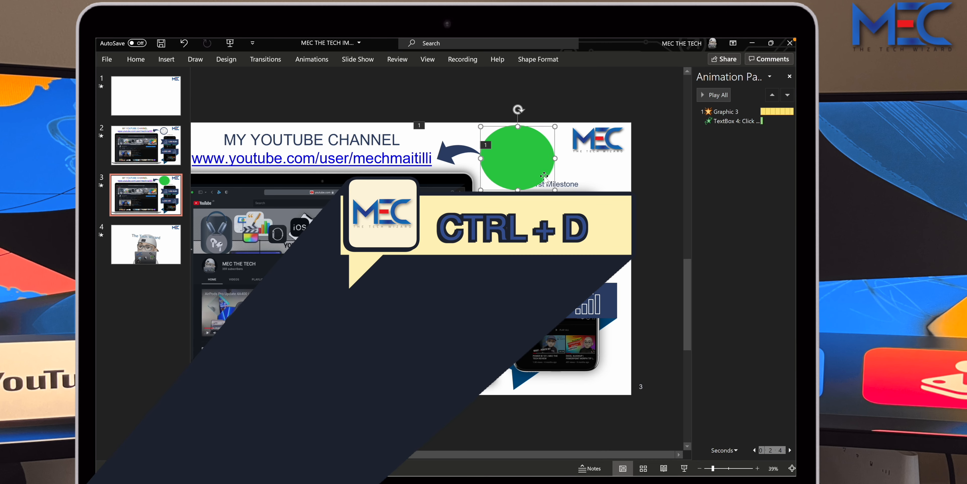
mouse_move(547, 182)
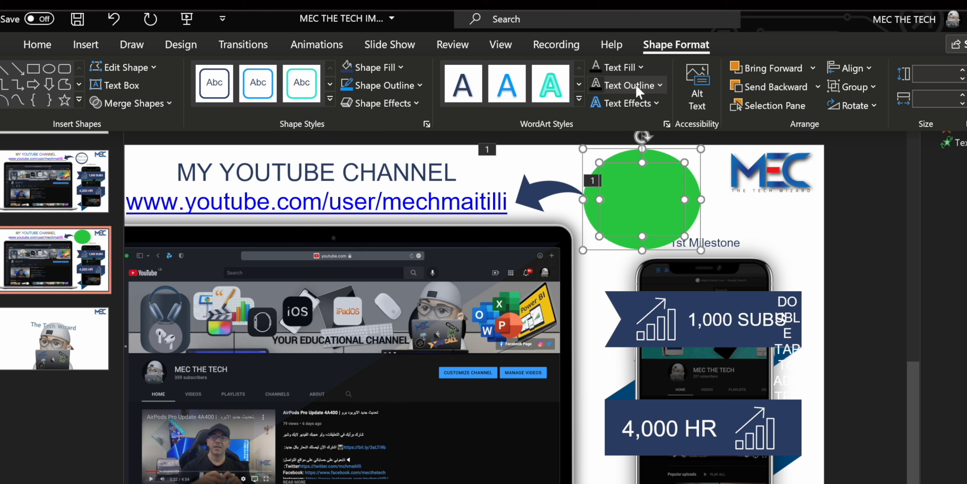
mouse_move(302, 83)
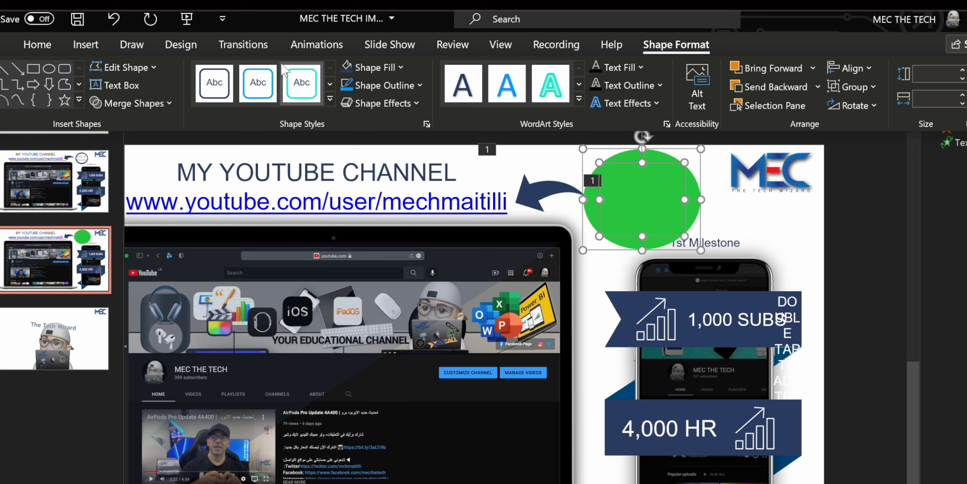
left_click(132, 102)
type("Click on The Link")
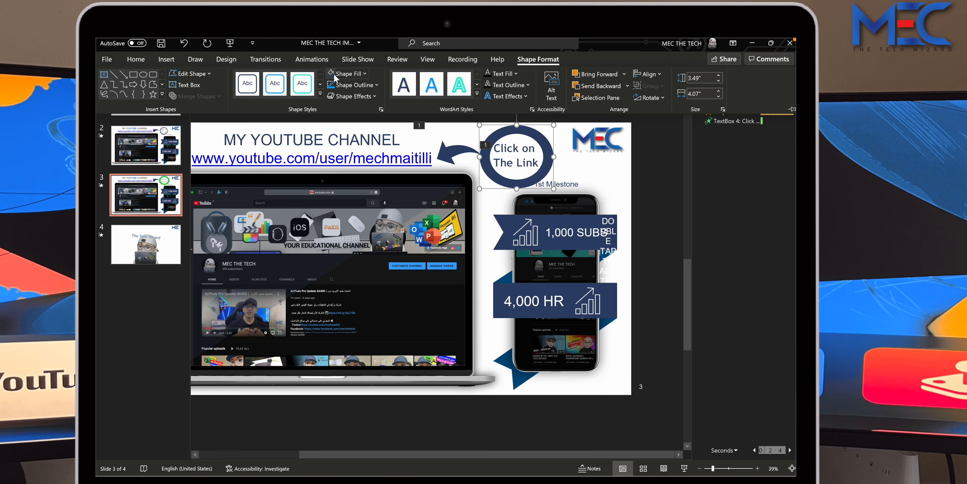
mouse_move(577, 163)
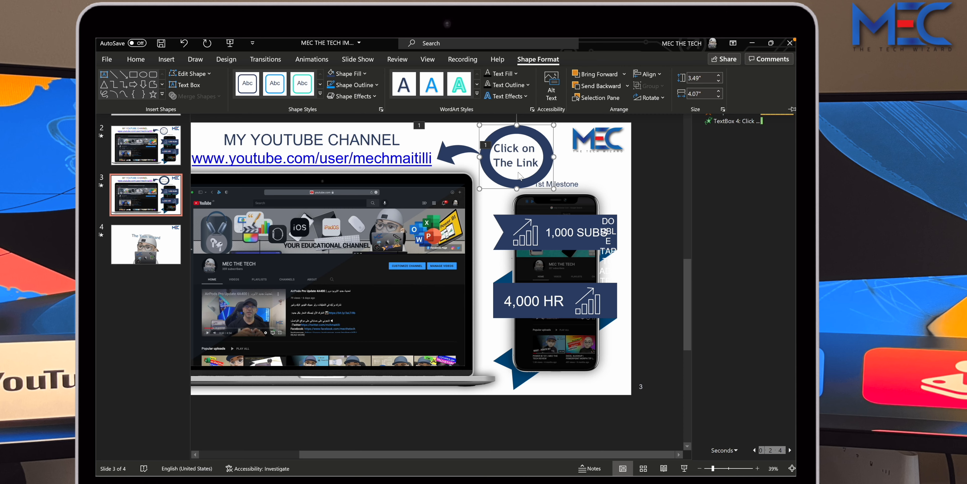
mouse_move(277, 38)
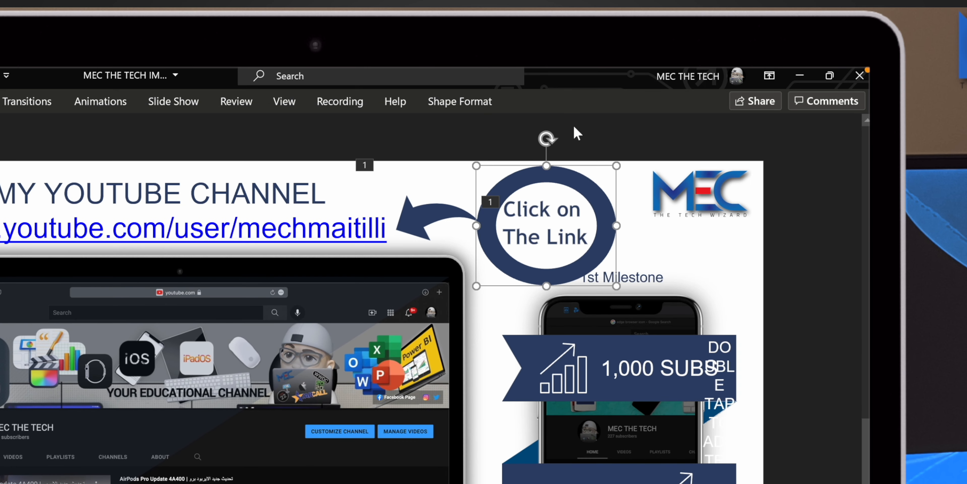
Show the Animation Pane listing Graphic 3 and the 'Click on the Link' text box.
left_click(100, 101)
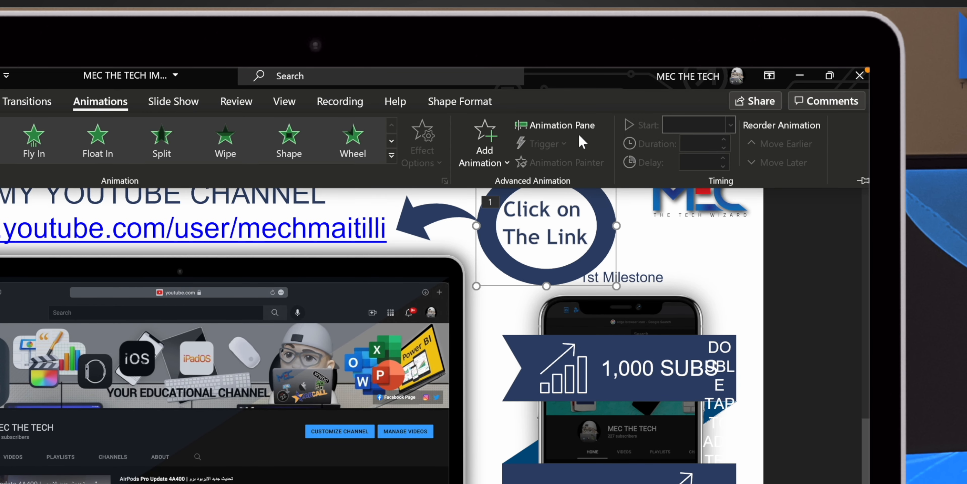
left_click(553, 125)
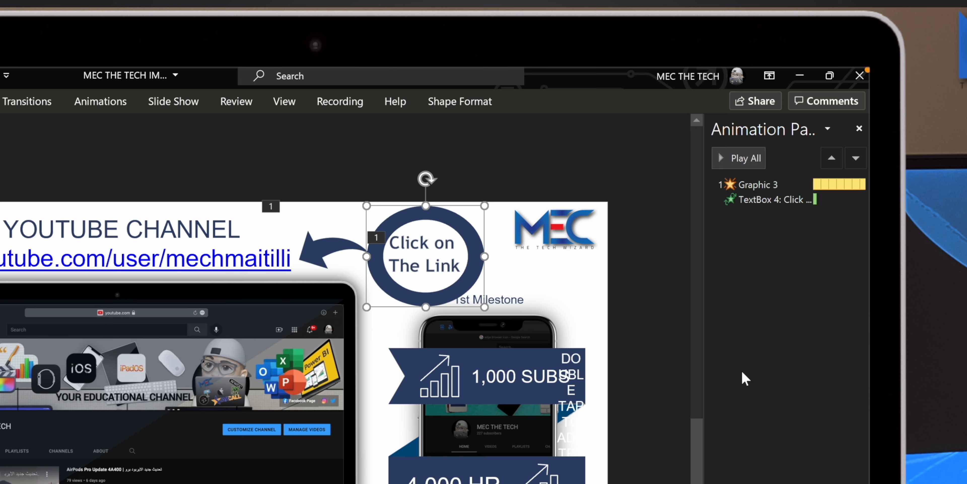
left_click(100, 101)
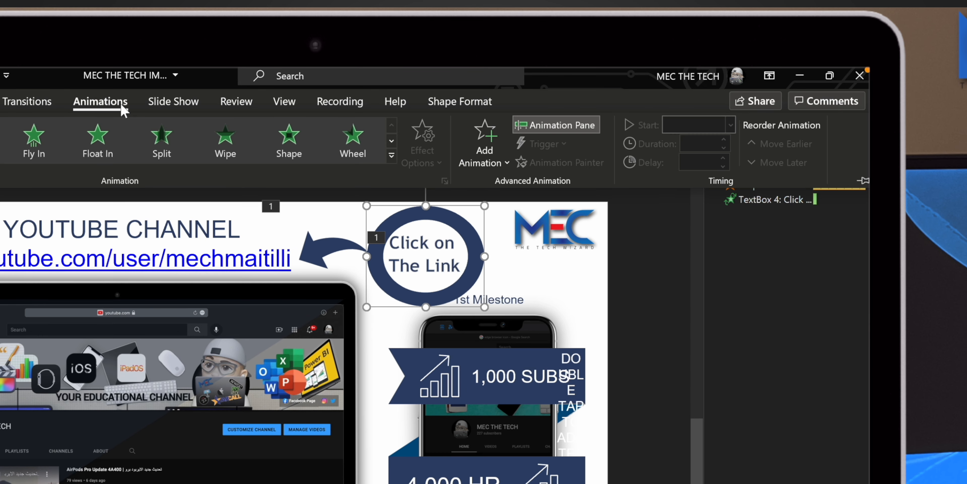
mouse_move(404, 159)
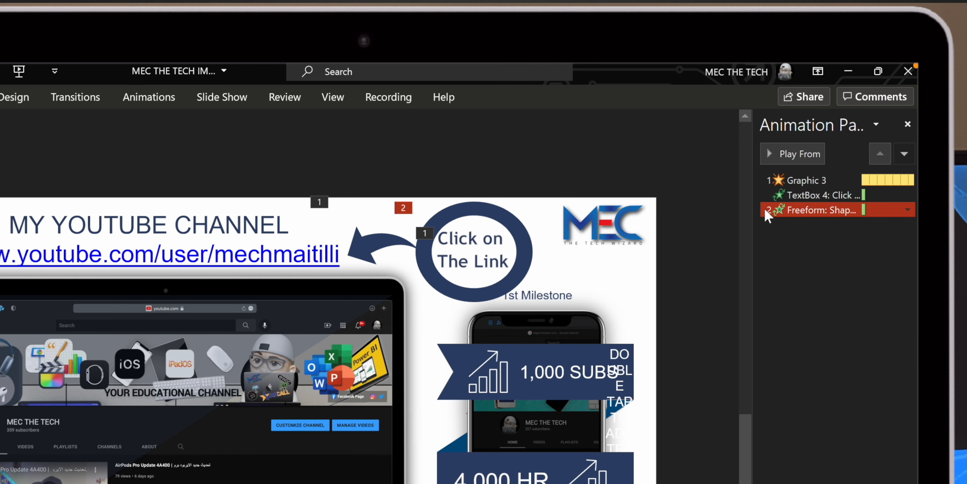
Start the ring's entrance With Previous and add a Spin emphasis effect to it.
left_click(907, 209)
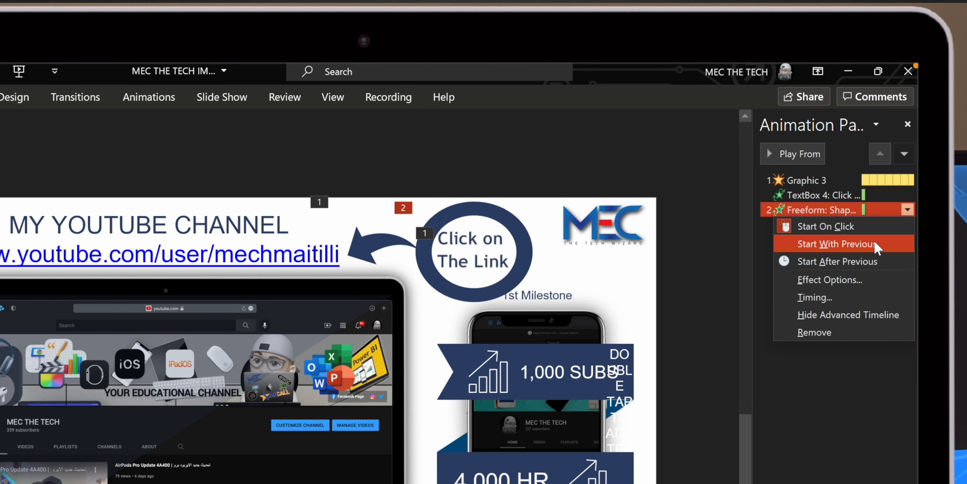
left_click(839, 243)
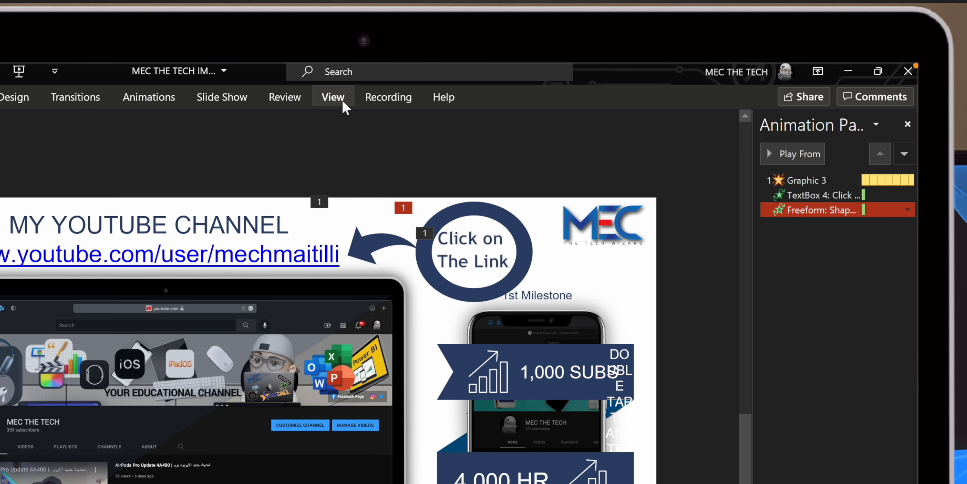
left_click(148, 97)
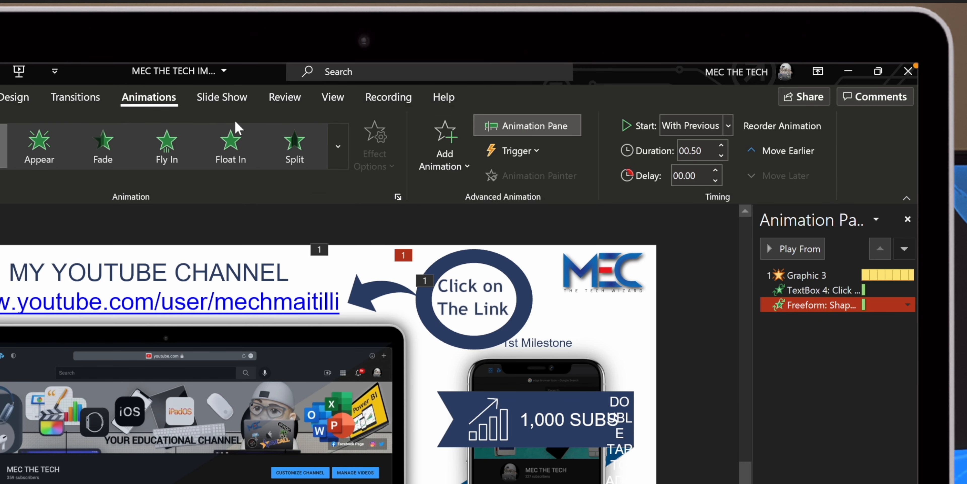
mouse_move(445, 157)
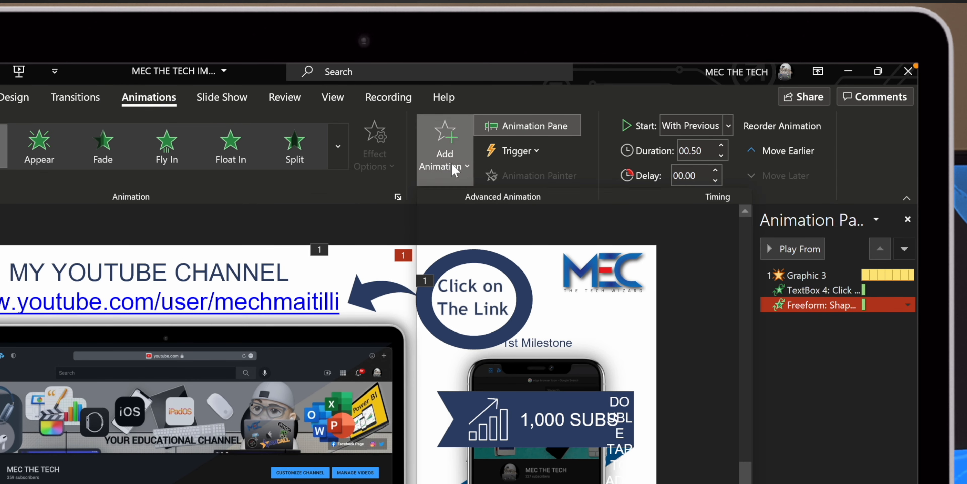
left_click(444, 157)
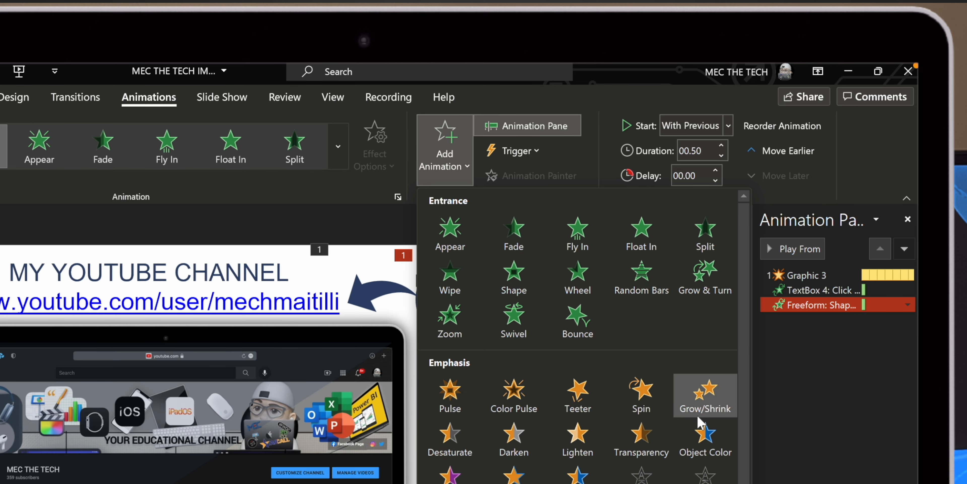
mouse_move(641, 388)
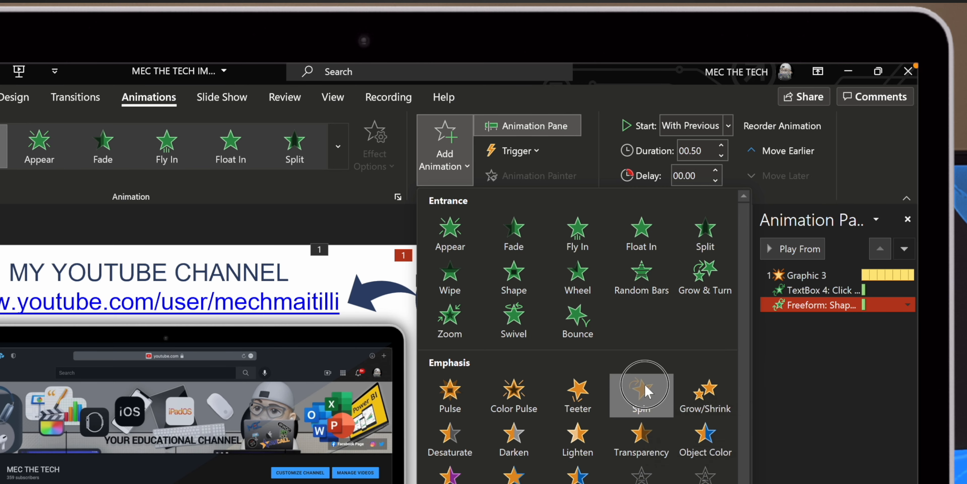
left_click(641, 386)
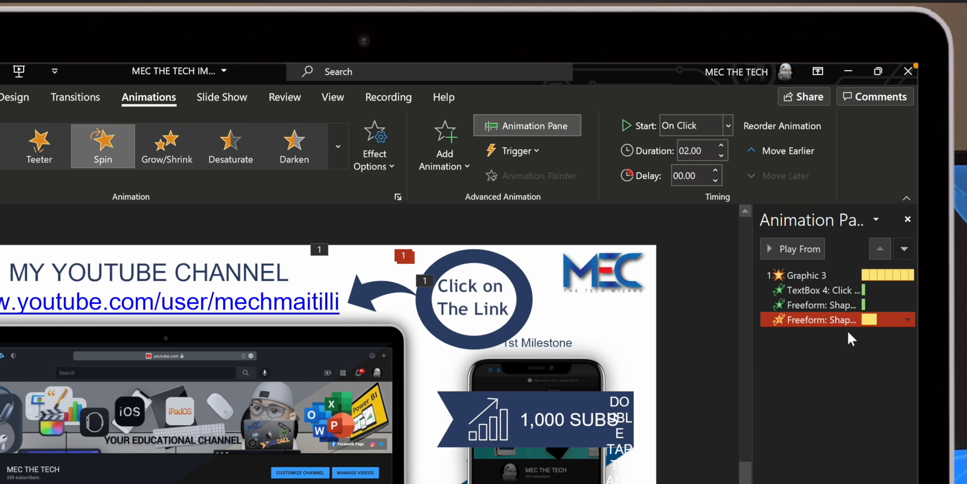
Set the ring's Spin to repeat continuously via its Timing options and confirm.
double_click(814, 319)
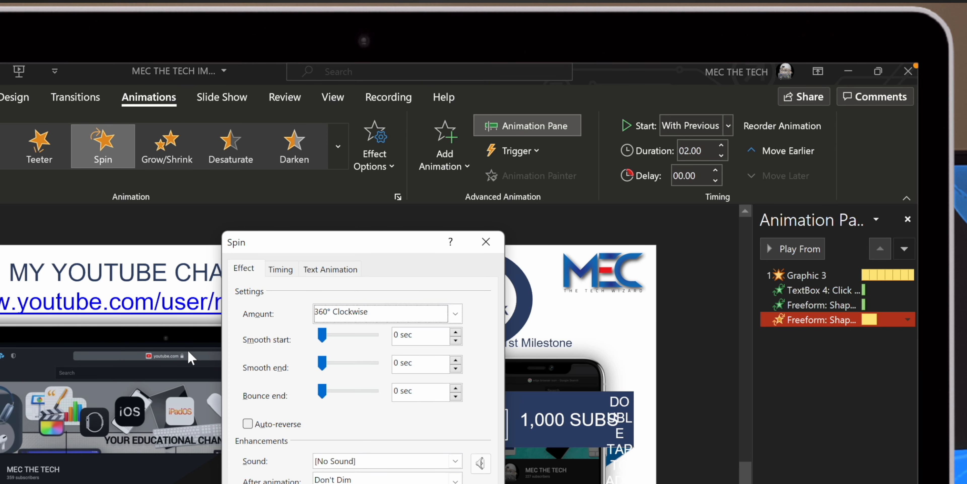
left_click(280, 268)
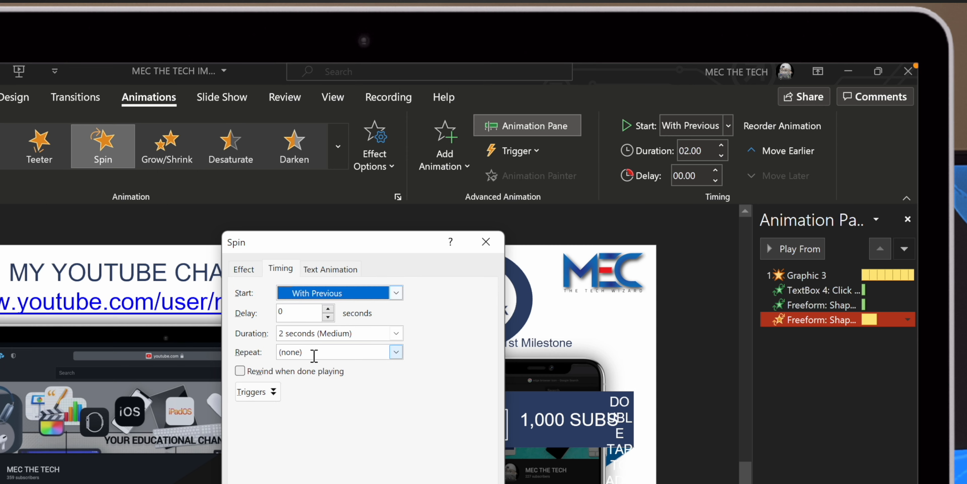
left_click(396, 351)
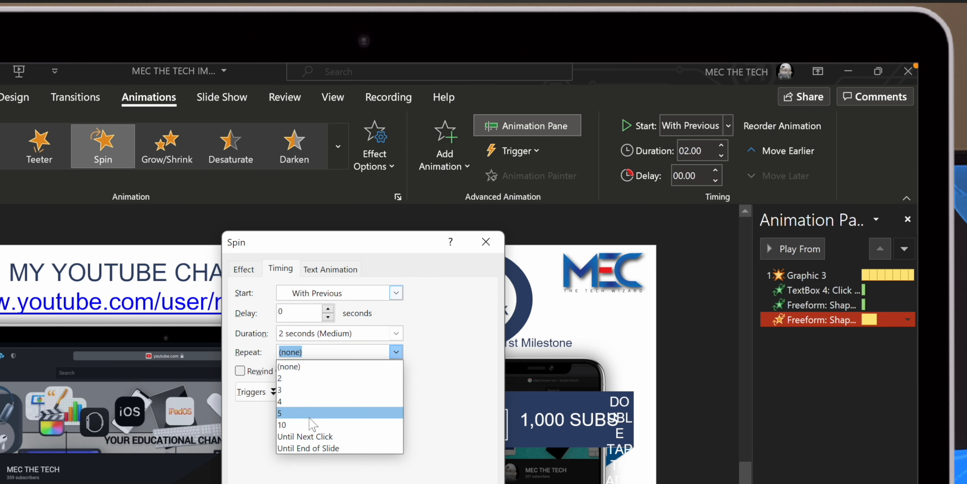
left_click(282, 424)
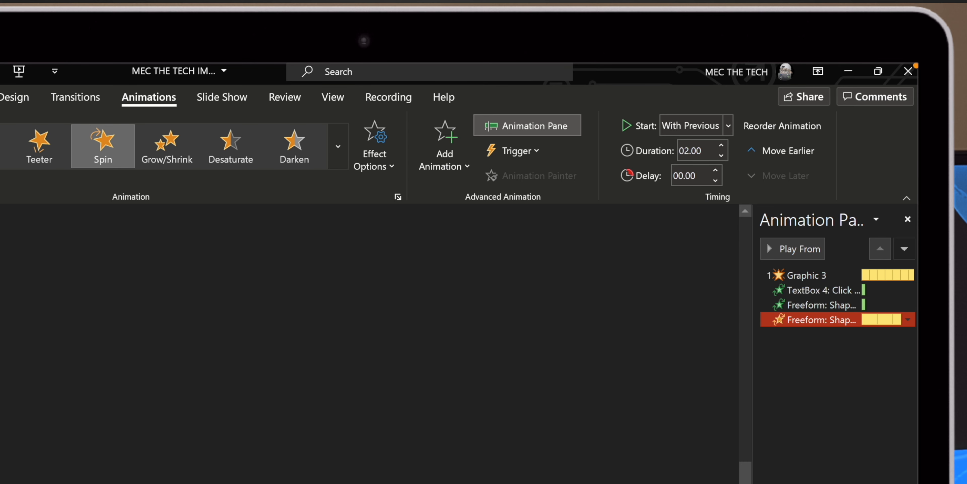
left_click(800, 248)
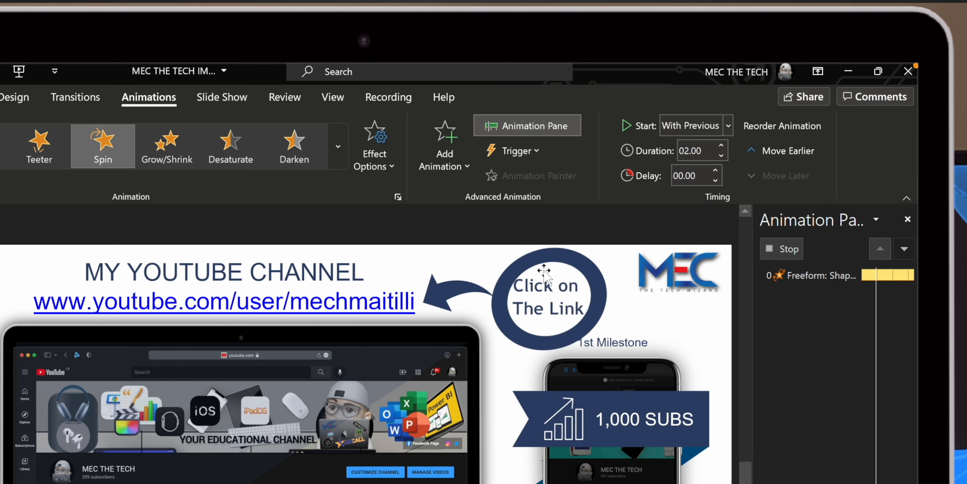
mouse_move(585, 311)
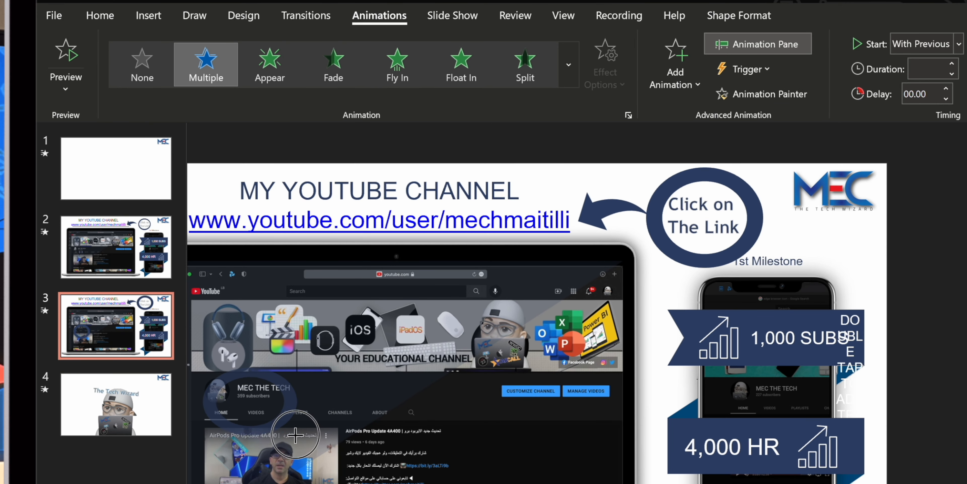
mouse_move(259, 401)
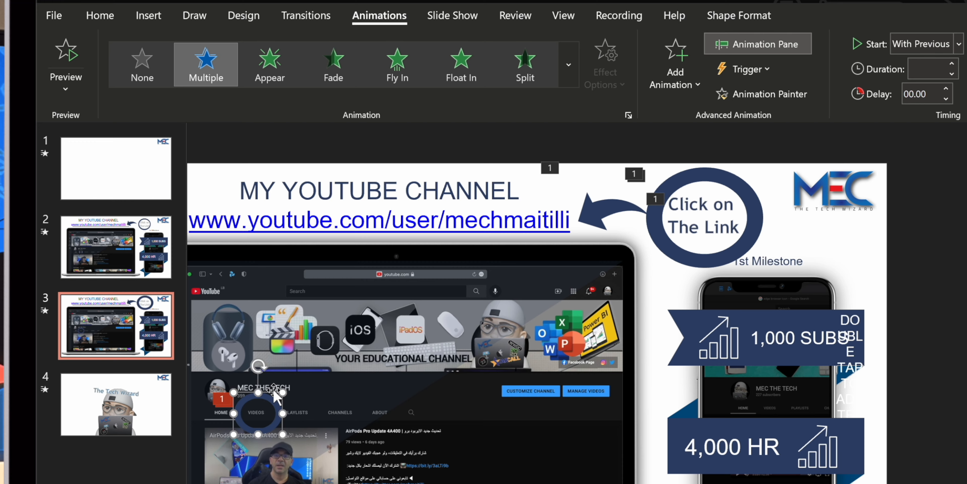
Position a small ring over the VIDEOS tab of the channel screenshot.
left_click(147, 14)
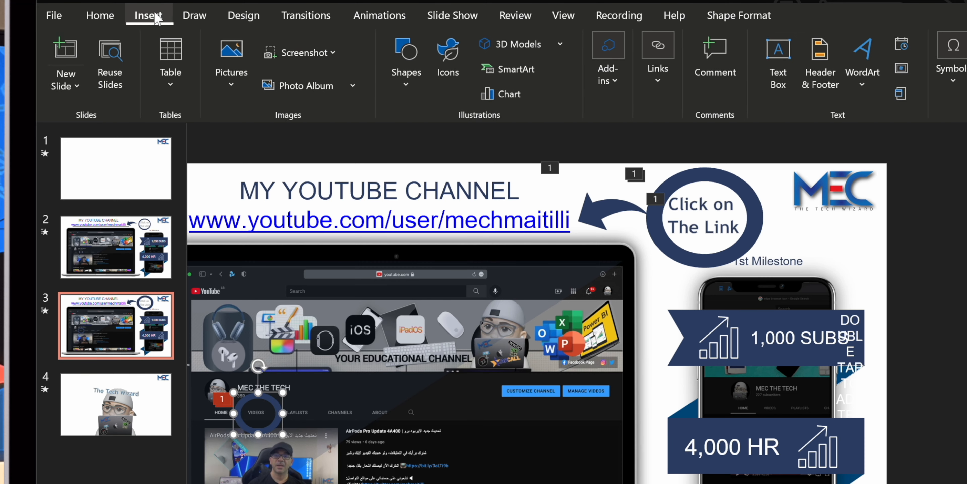
Subtract an inserted shape from the small ring with Merge Shapes so it becomes a partial ring.
left_click(406, 56)
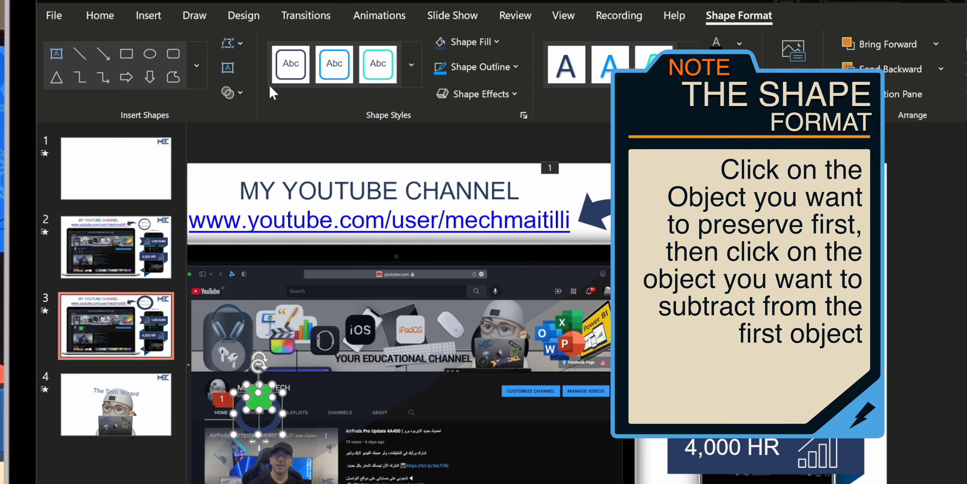
left_click(229, 92)
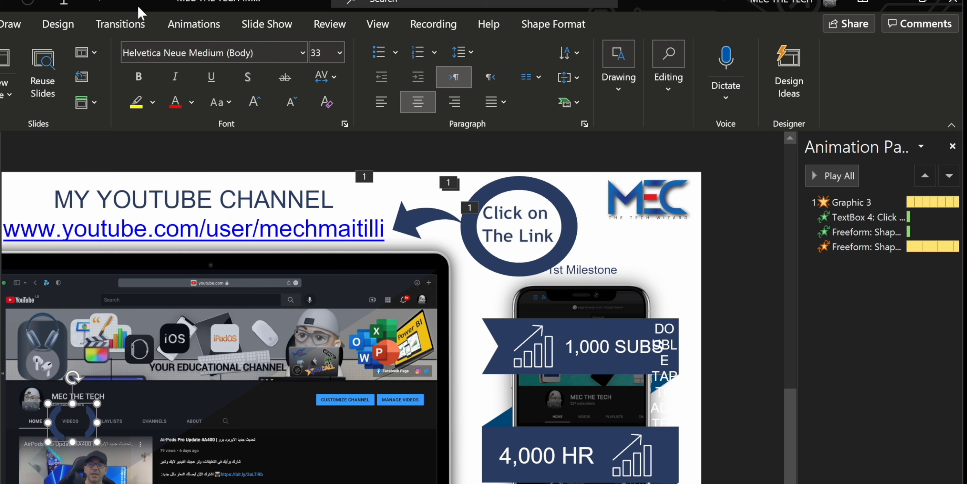
Add a Spin emphasis effect to the partial ring over the Videos tab.
left_click(193, 25)
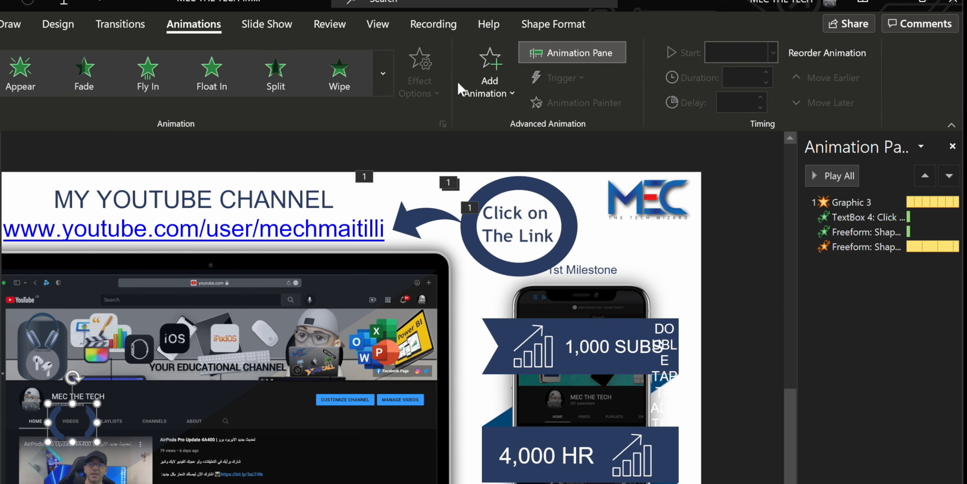
left_click(489, 71)
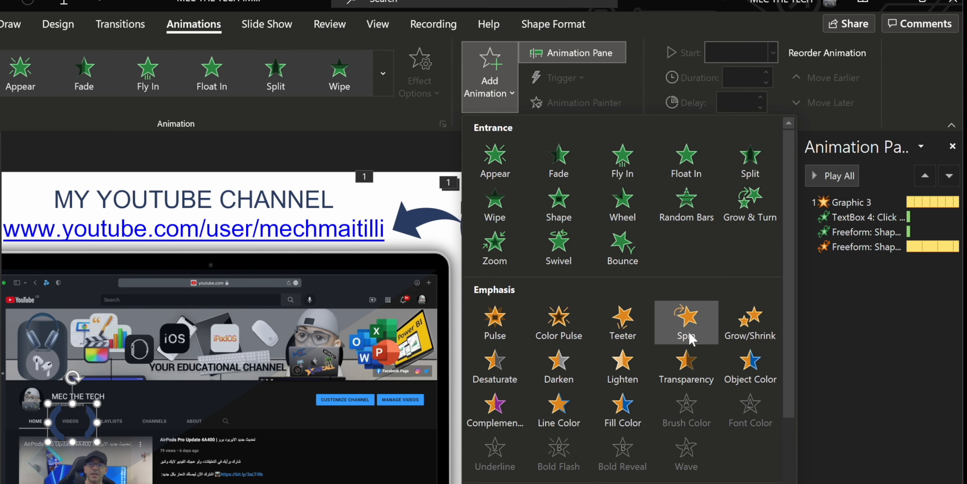
left_click(686, 322)
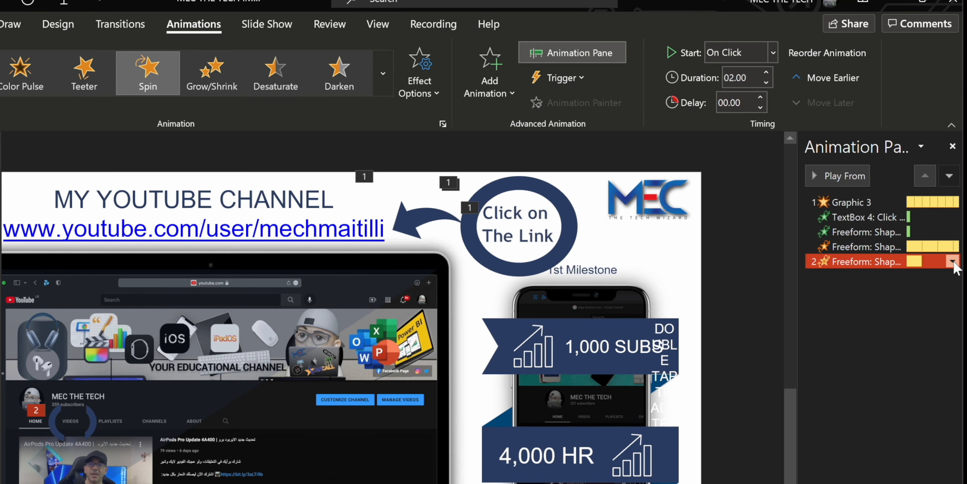
Set the partial ring's Spin to repeat via its Timing options.
left_click(737, 52)
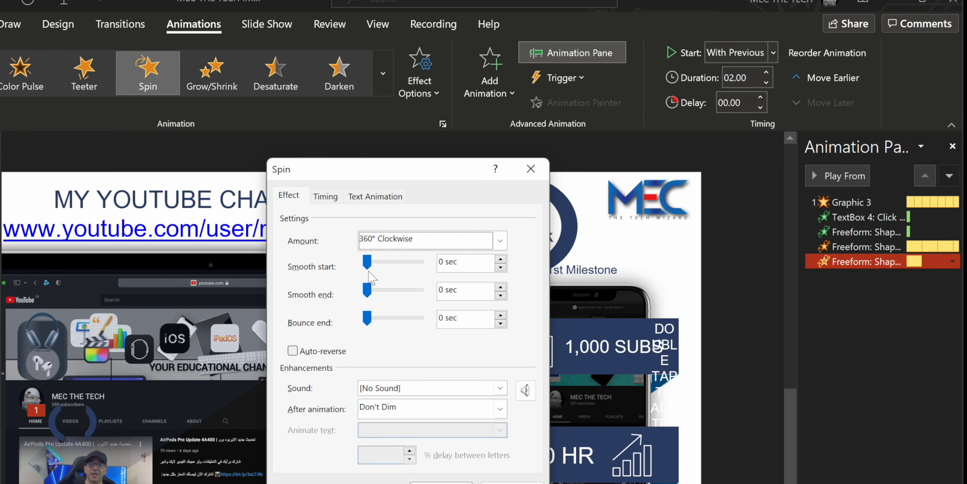
left_click(325, 196)
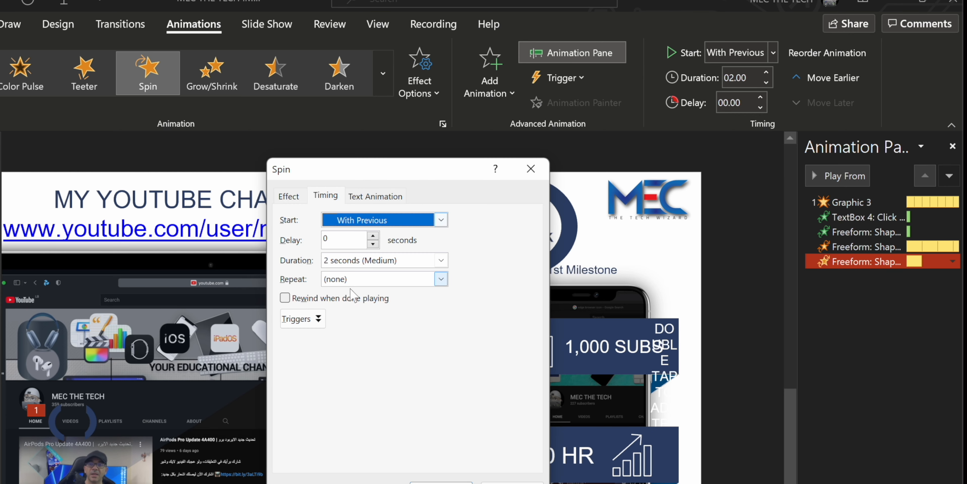
left_click(441, 278)
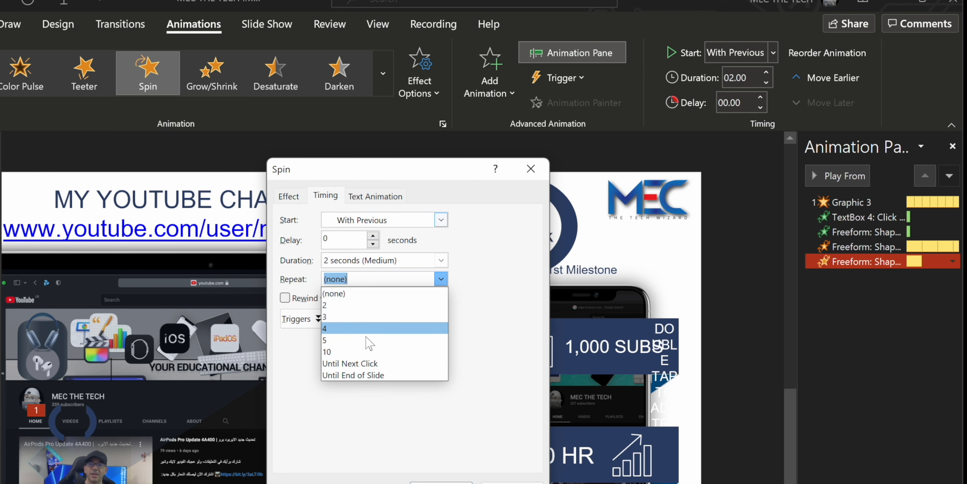
left_click(326, 352)
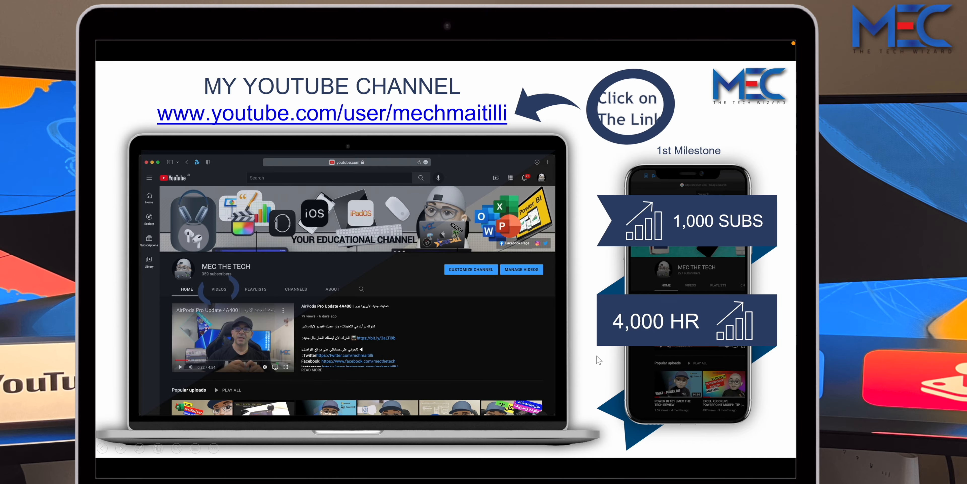
mouse_move(306, 61)
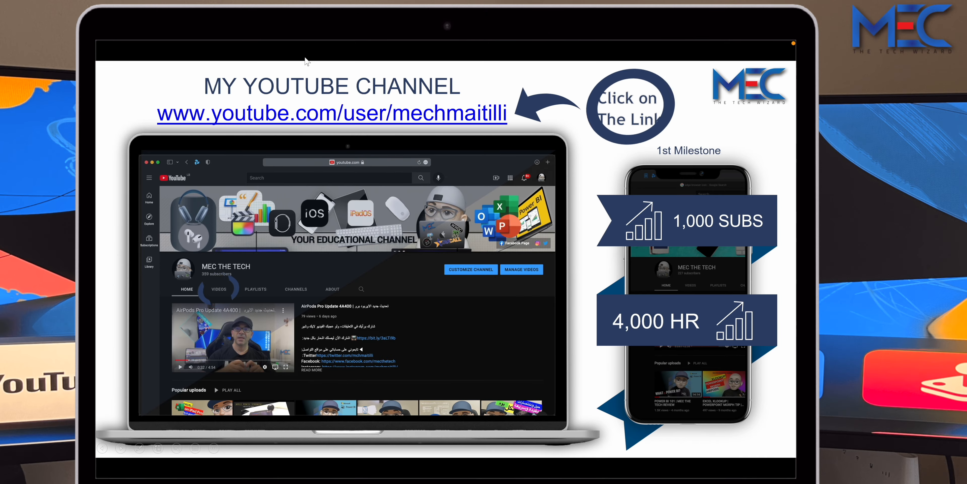